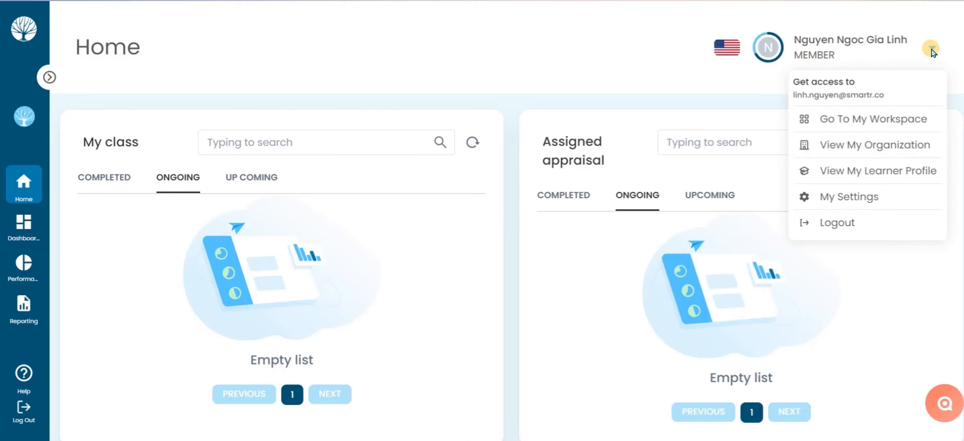
Go to View My Learner Profile from the account dropdown.
click(878, 171)
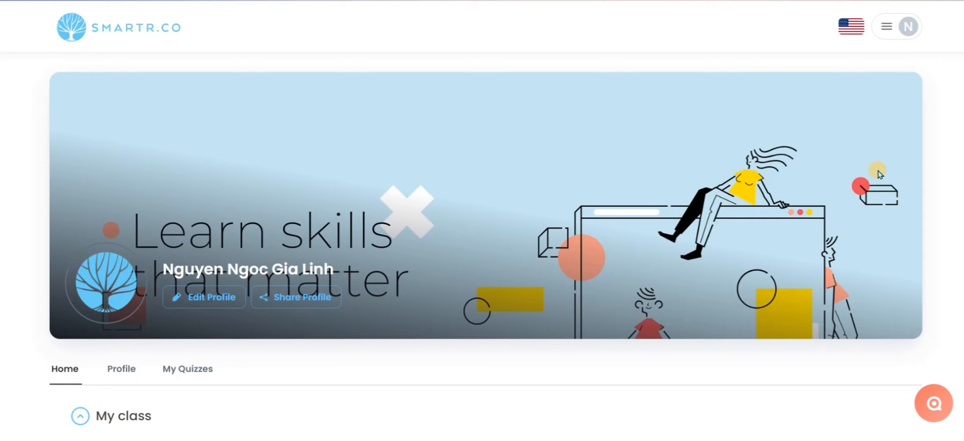
scroll(down, 3)
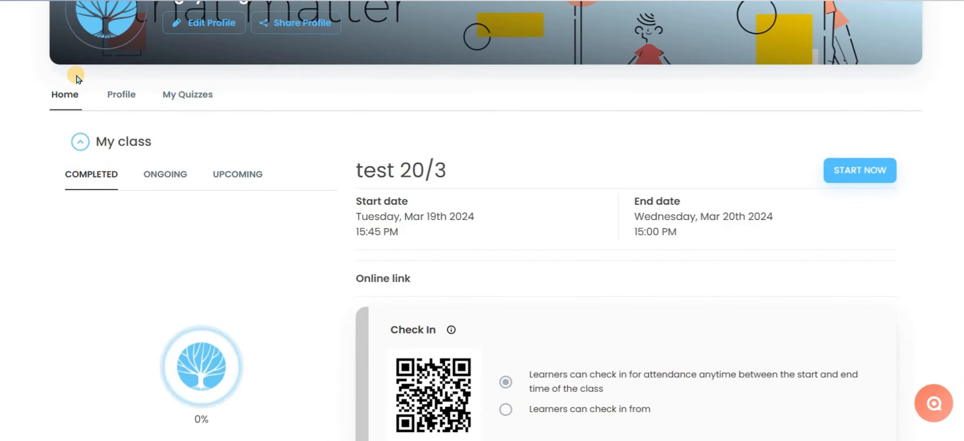
scroll(down, 3)
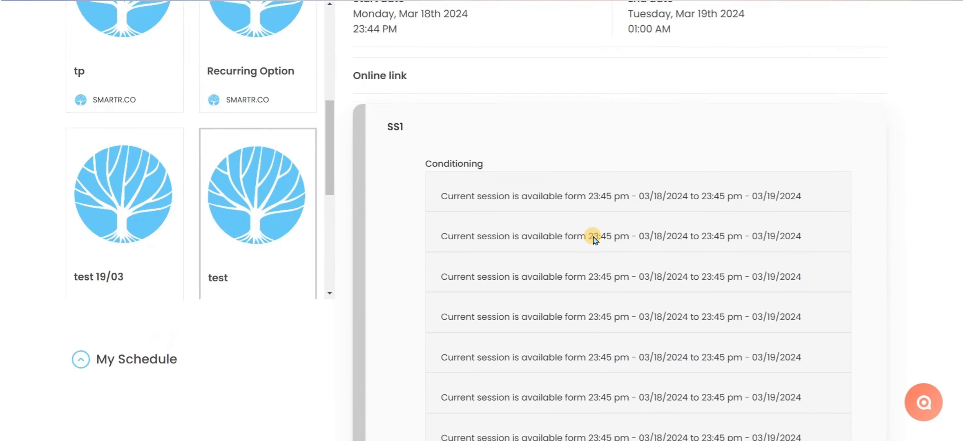
scroll(down, 3)
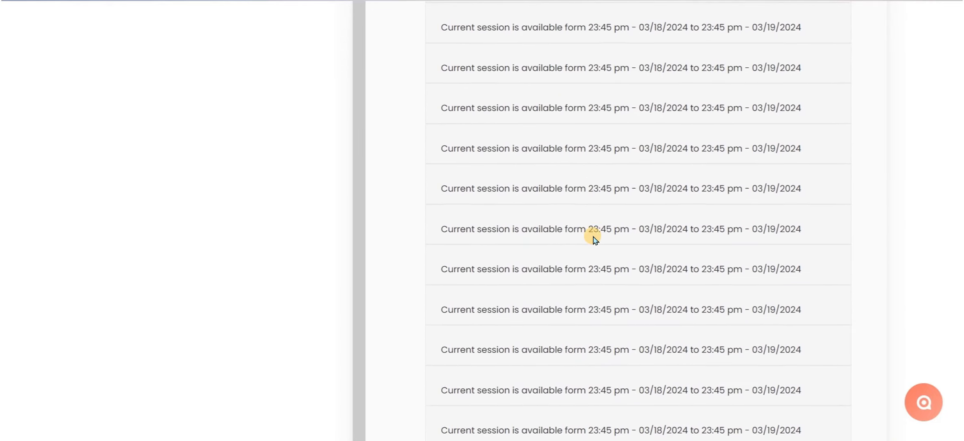
Rate the training material and instructor quality, comment 'This is great!', and submit.
click(532, 130)
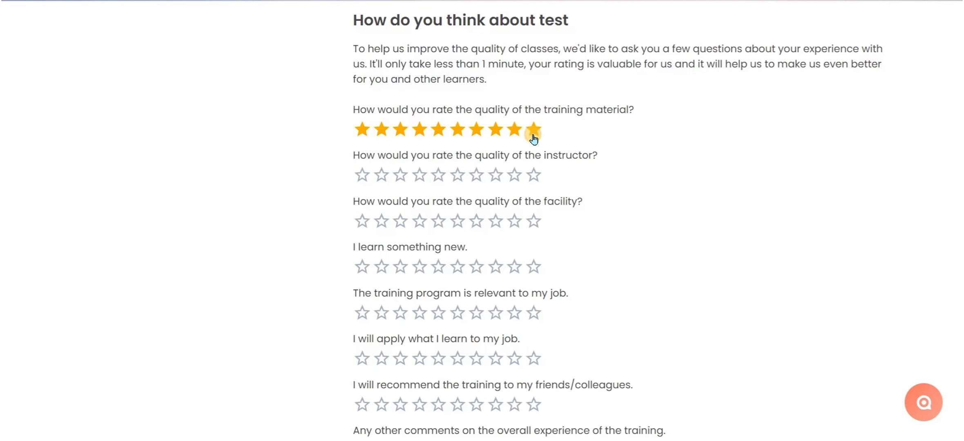
click(514, 267)
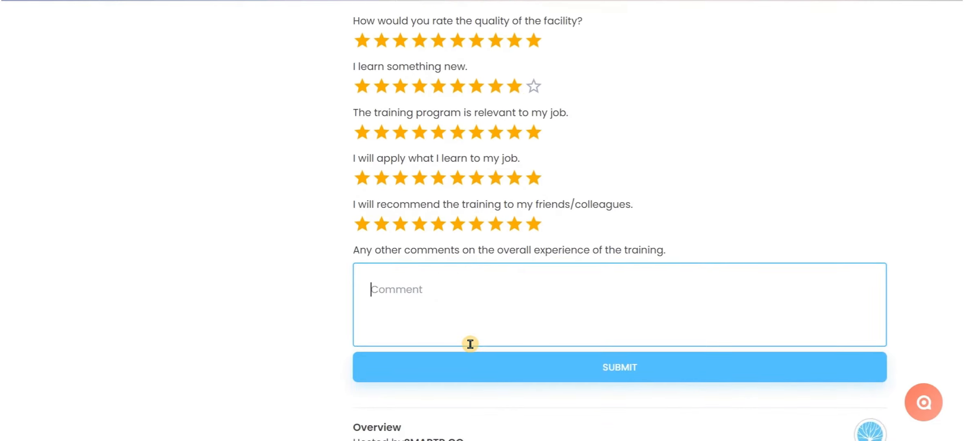
text(This is great)
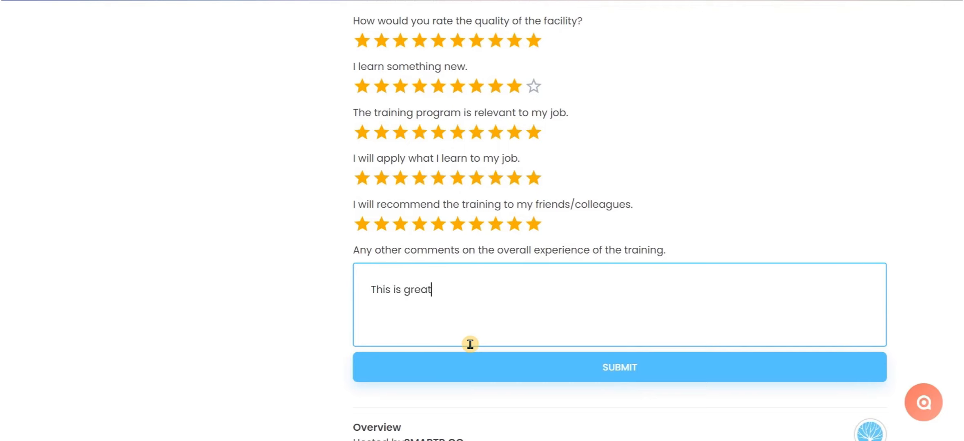
text(!)
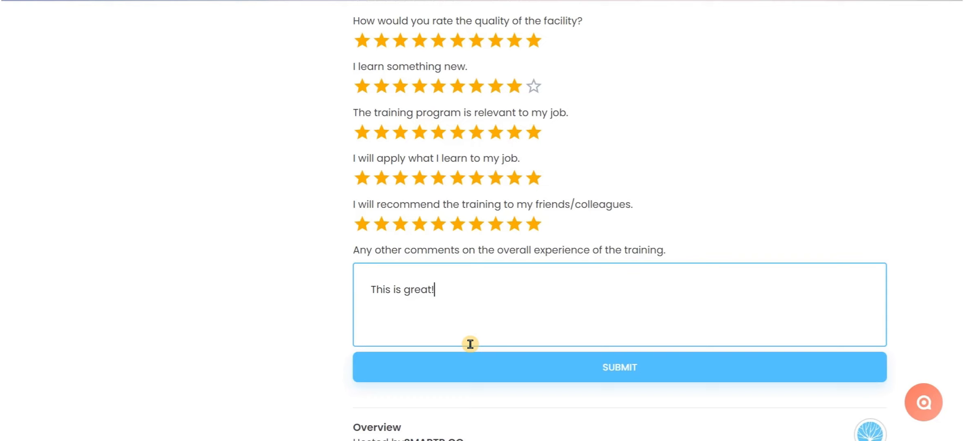
click(620, 367)
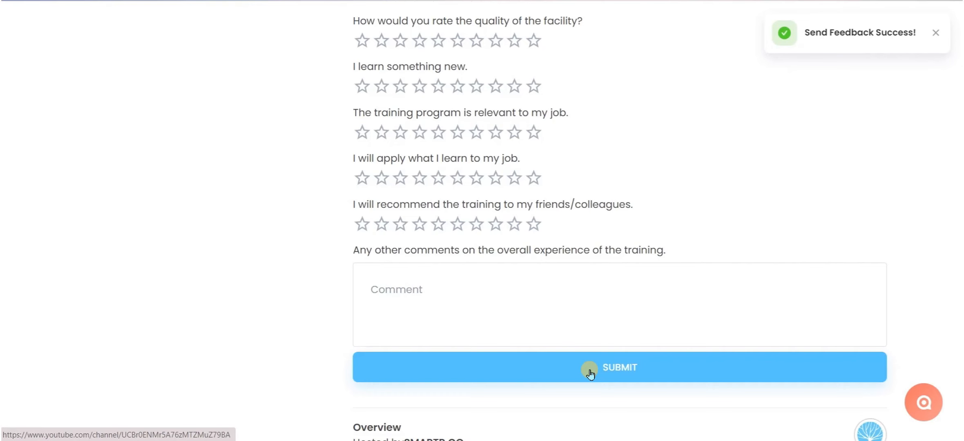